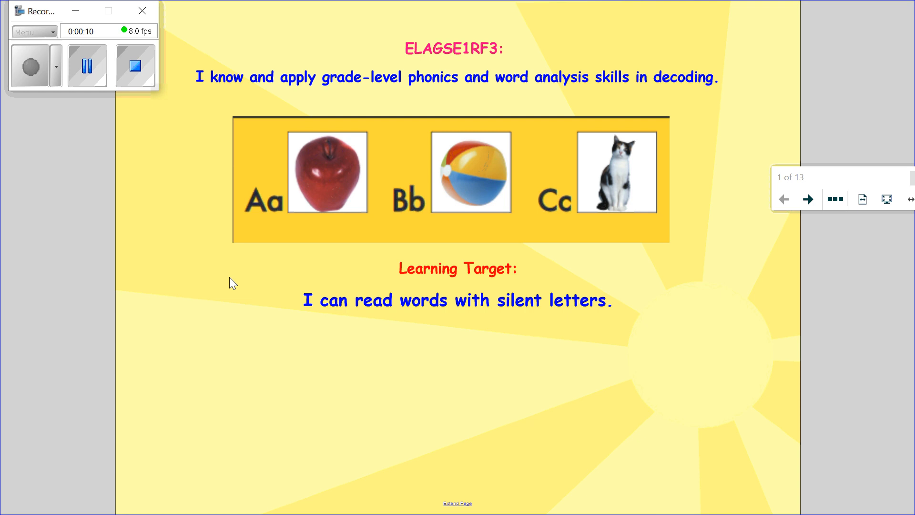
Step: Advance through the Blend and Segment slide to the silent-letter word list
left_click(809, 199)
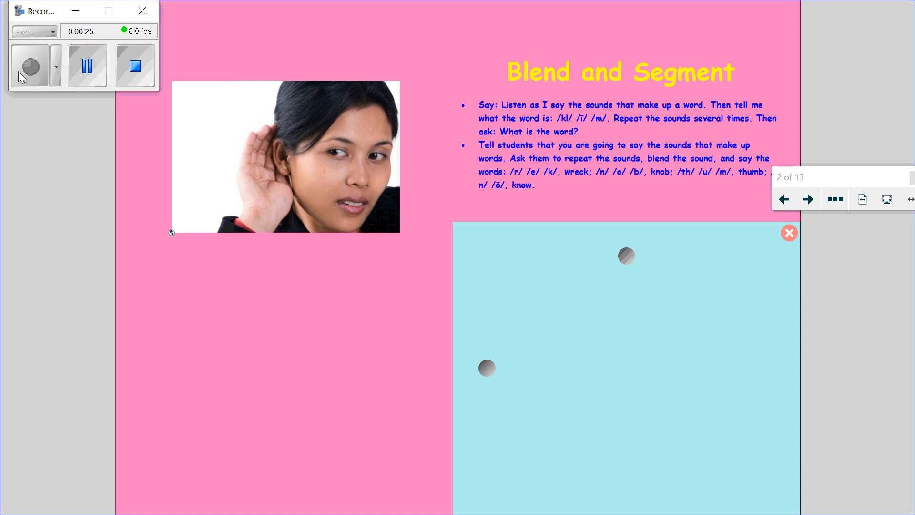
mouse_move(129, 297)
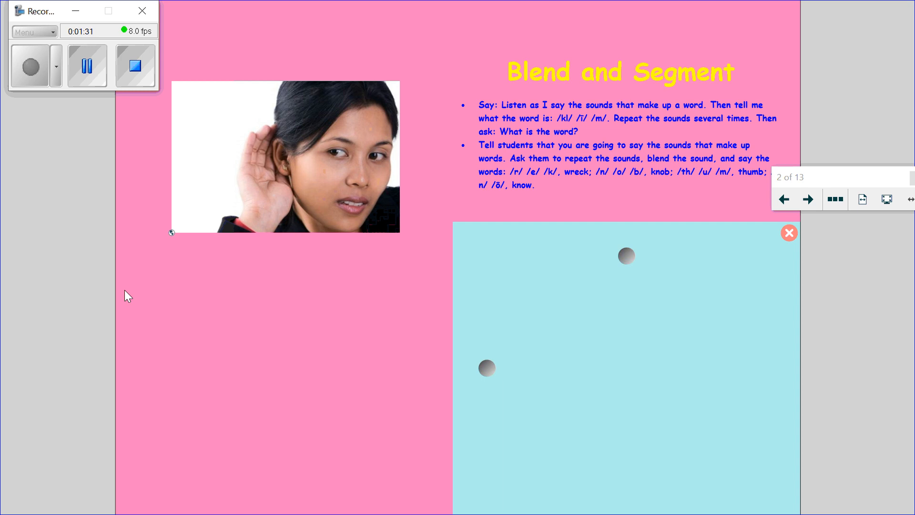
mouse_move(710, 248)
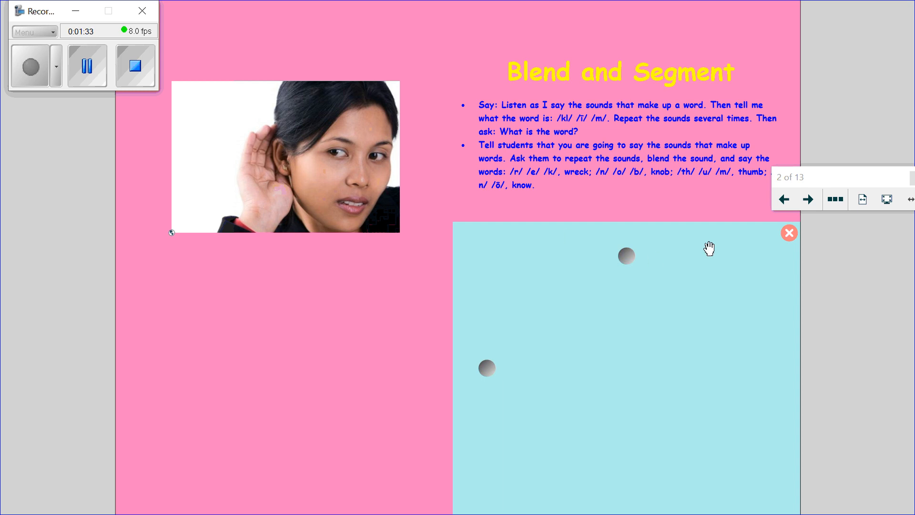
left_click(809, 199)
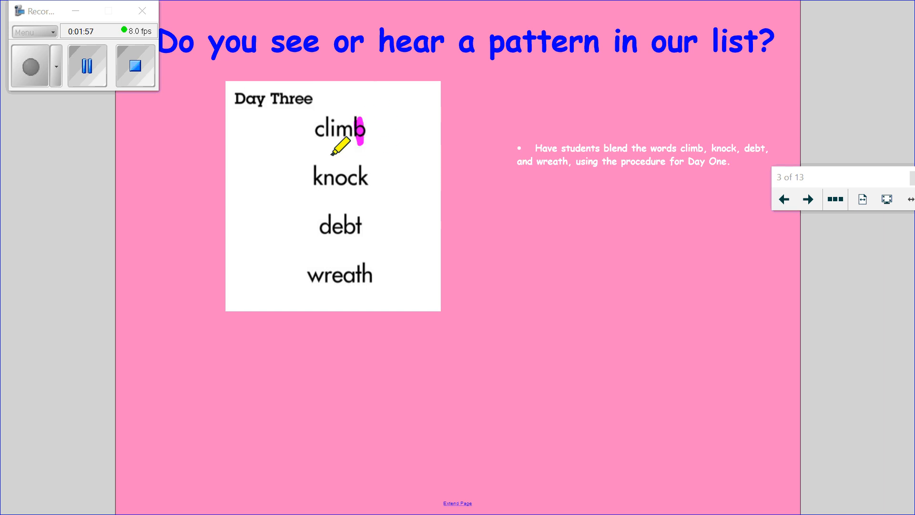
mouse_move(315, 168)
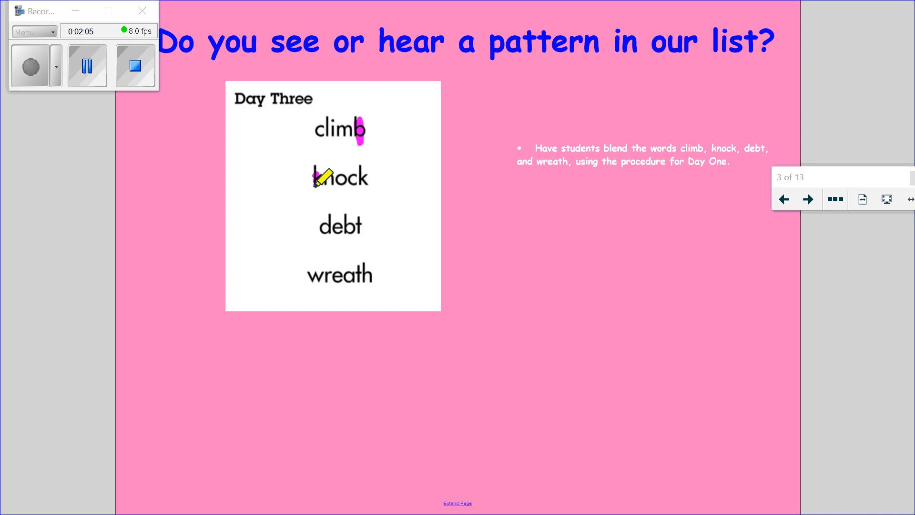
Step: Highlight the silent k in 'knock' in pink
left_click_drag(324, 166, 317, 186)
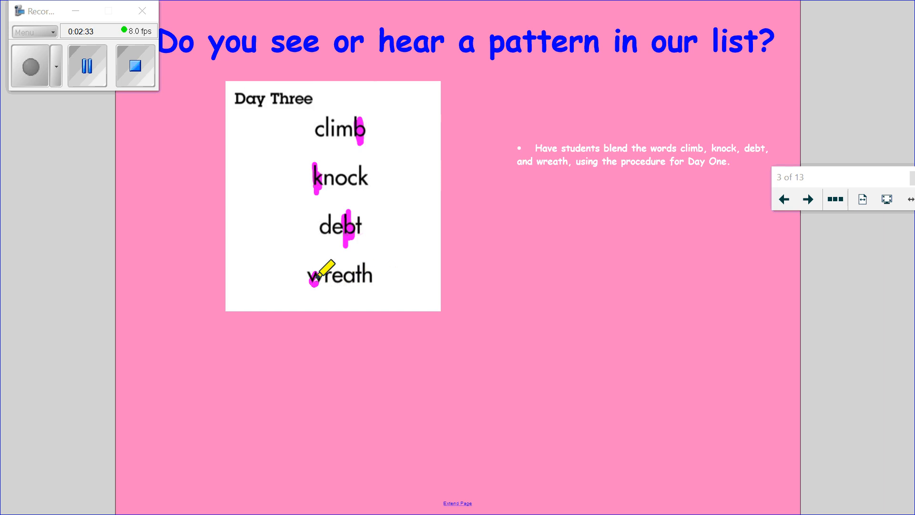
Step: Highlight the silent w in 'wreath', then move to the letter-box spelling slide
left_click_drag(324, 266, 313, 286)
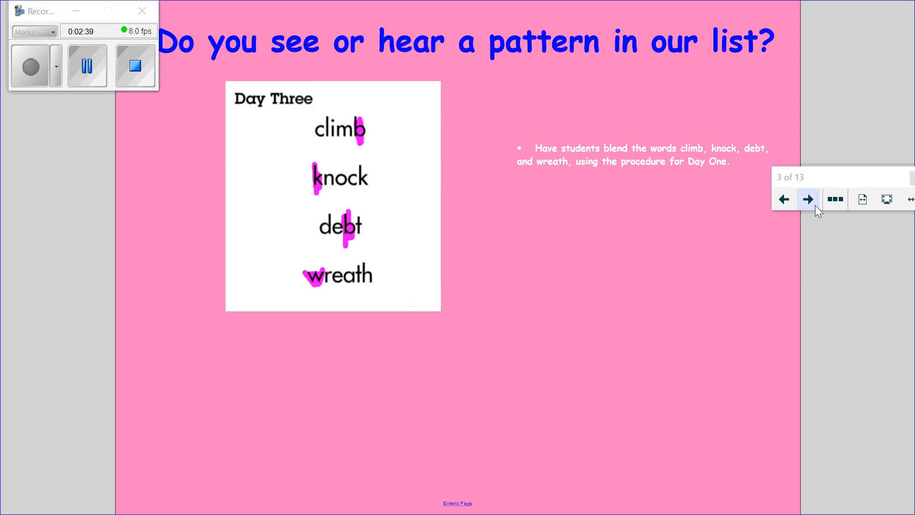
left_click(809, 198)
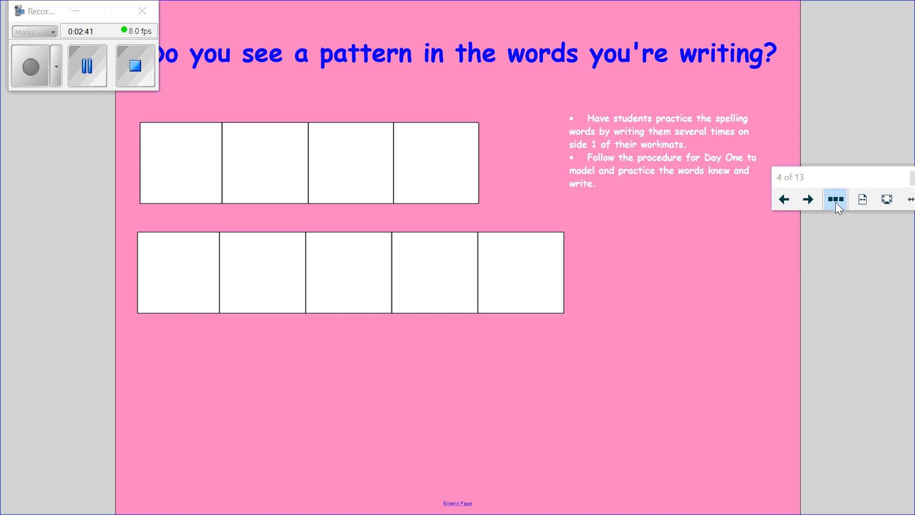
Step: Choose the red pen and handwrite 'k' in the first letter box
right_click(835, 199)
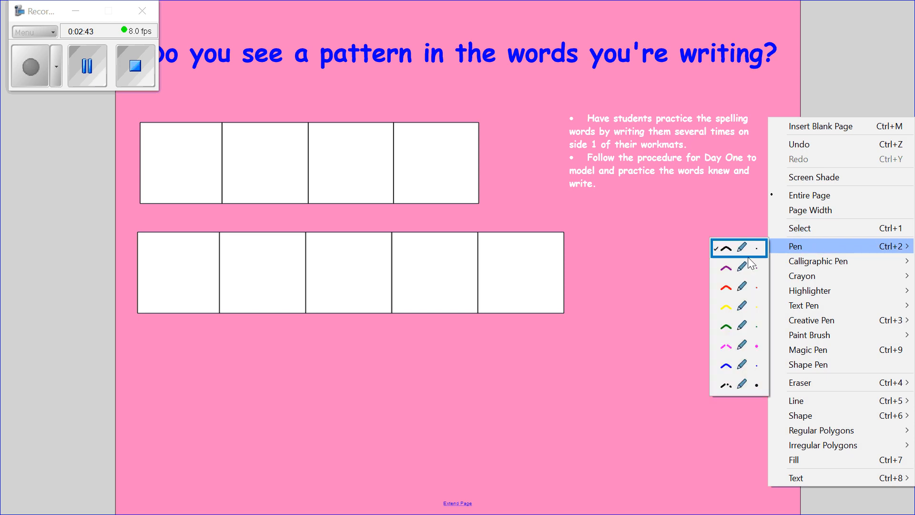
left_click(726, 248)
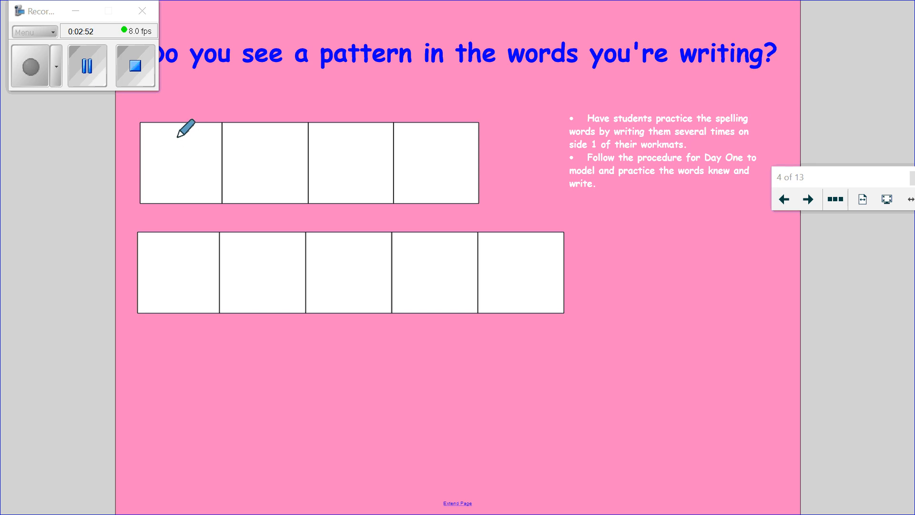
left_click_drag(187, 131, 182, 186)
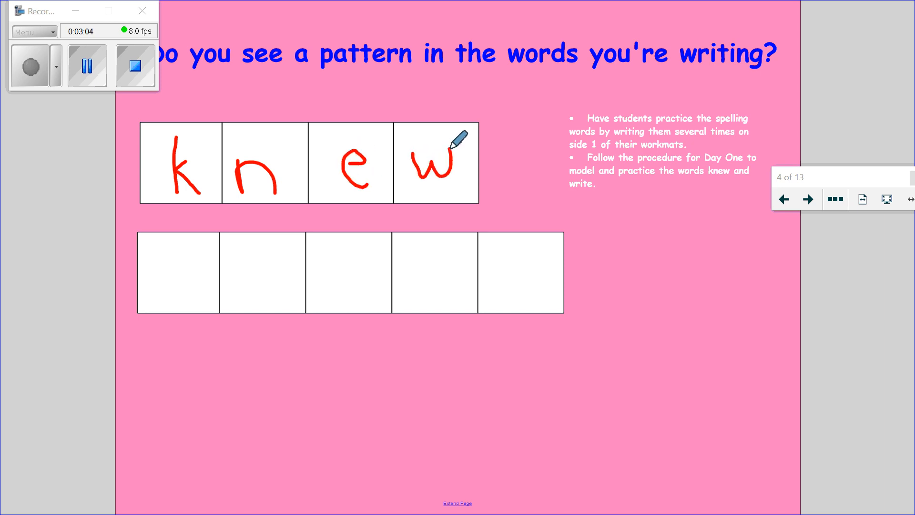
mouse_move(554, 210)
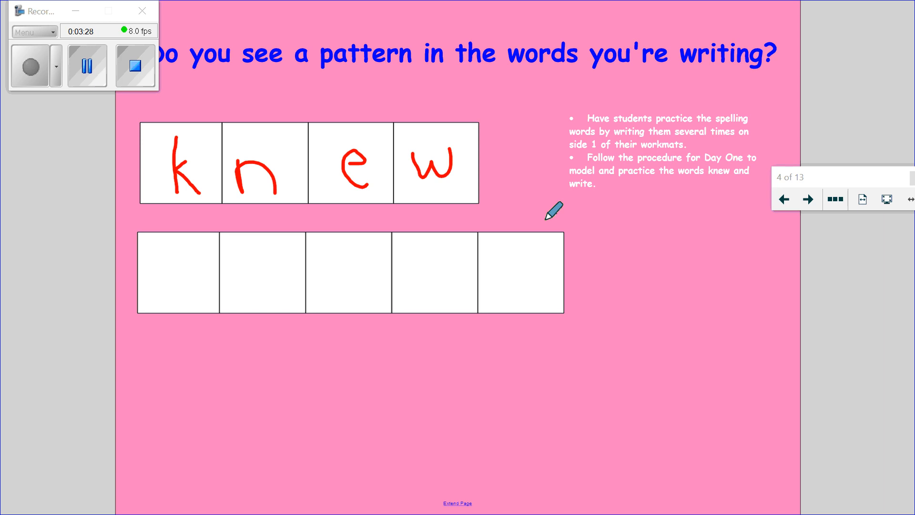
mouse_move(259, 222)
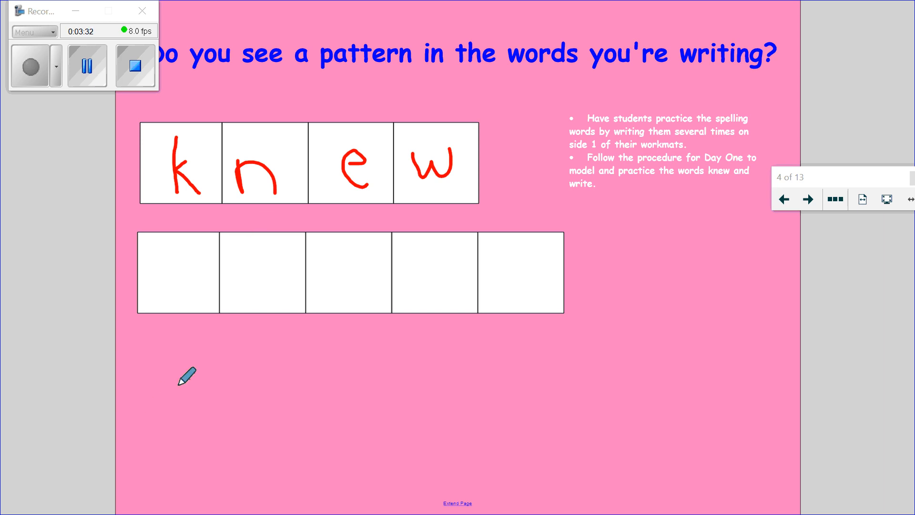
mouse_move(195, 377)
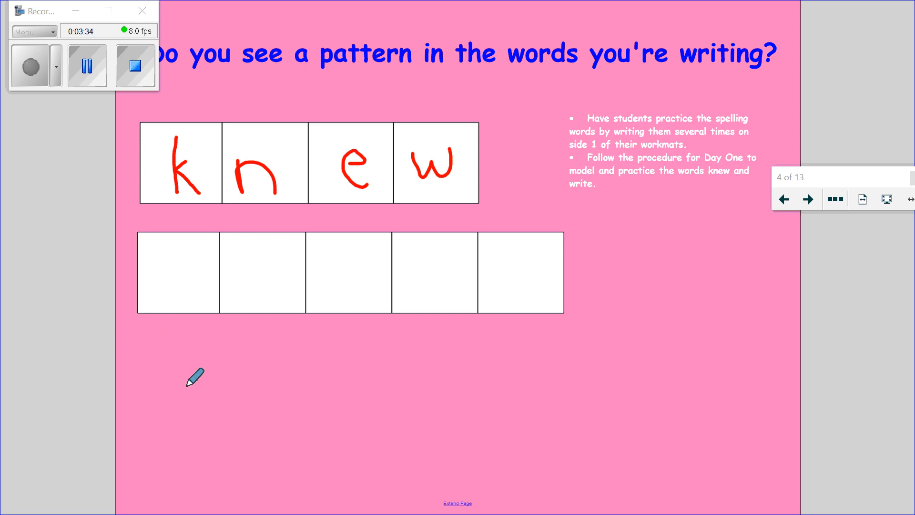
mouse_move(164, 245)
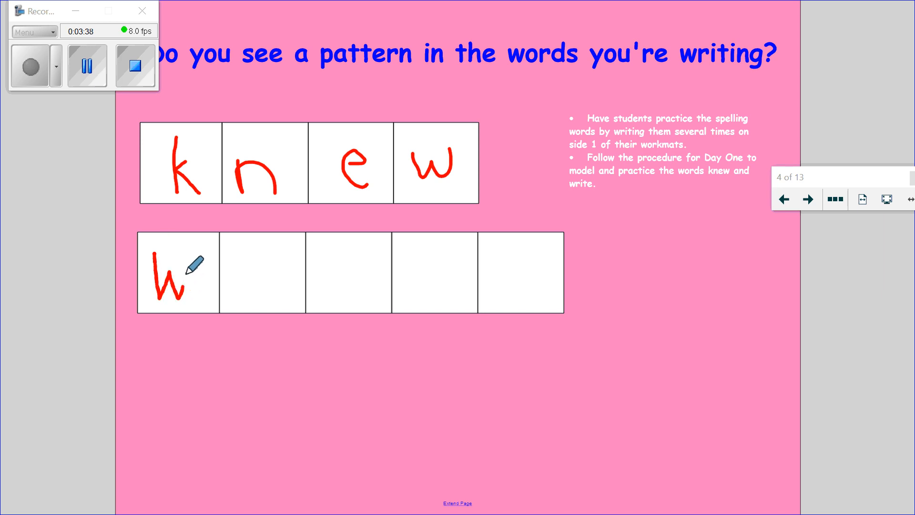
Step: Handwrite 'write' in red in the lower row of letter boxes
left_click_drag(178, 271, 254, 277)
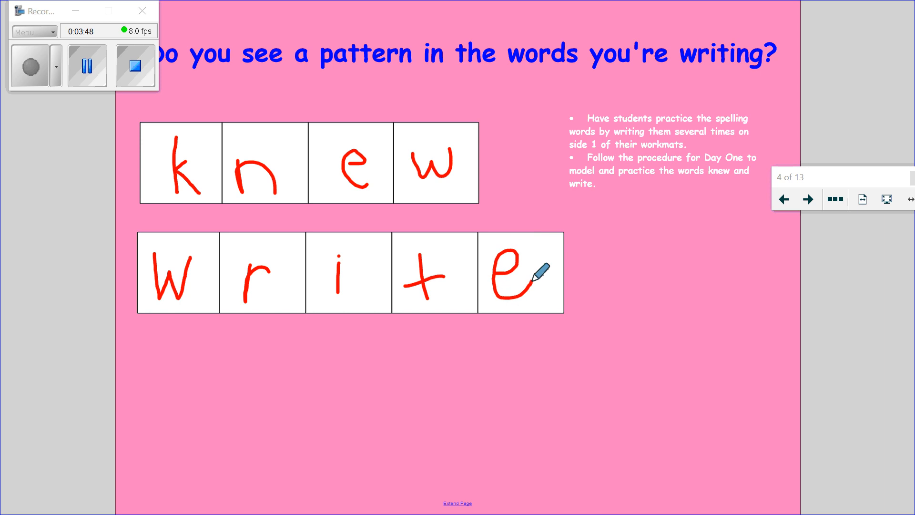
mouse_move(240, 390)
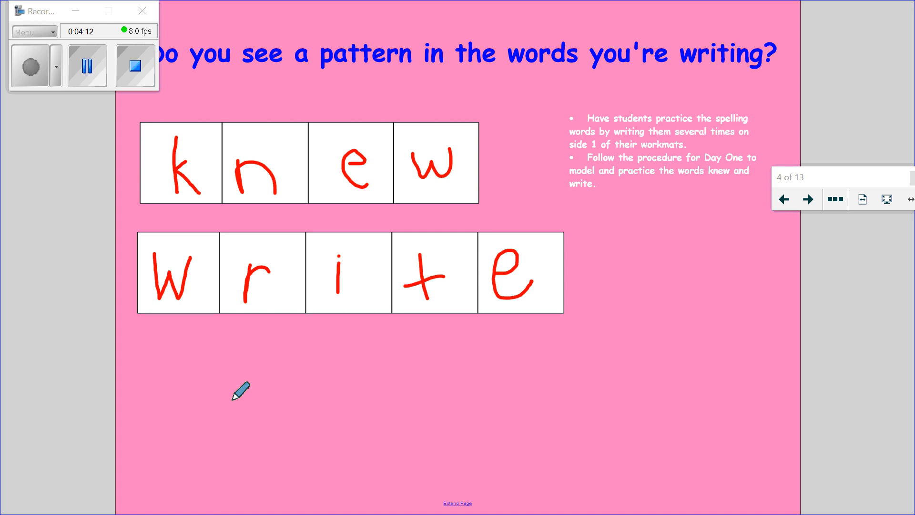
mouse_move(322, 366)
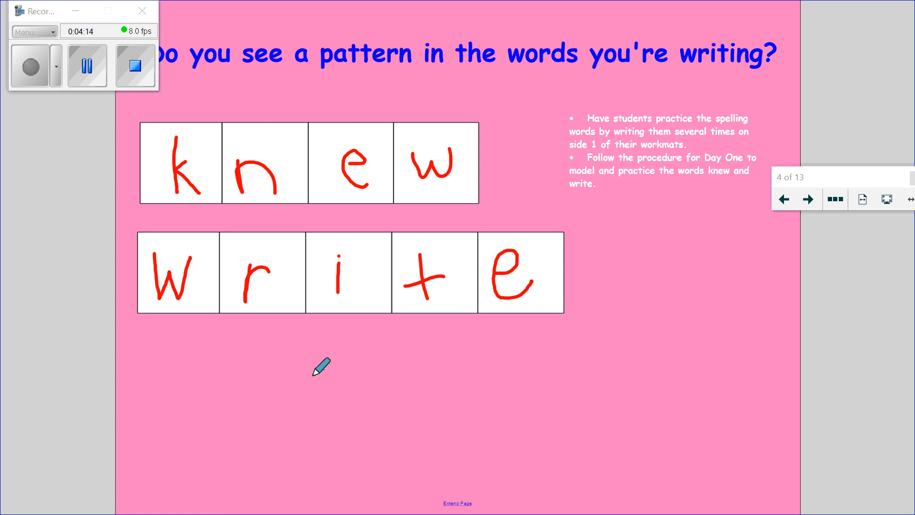
mouse_move(518, 374)
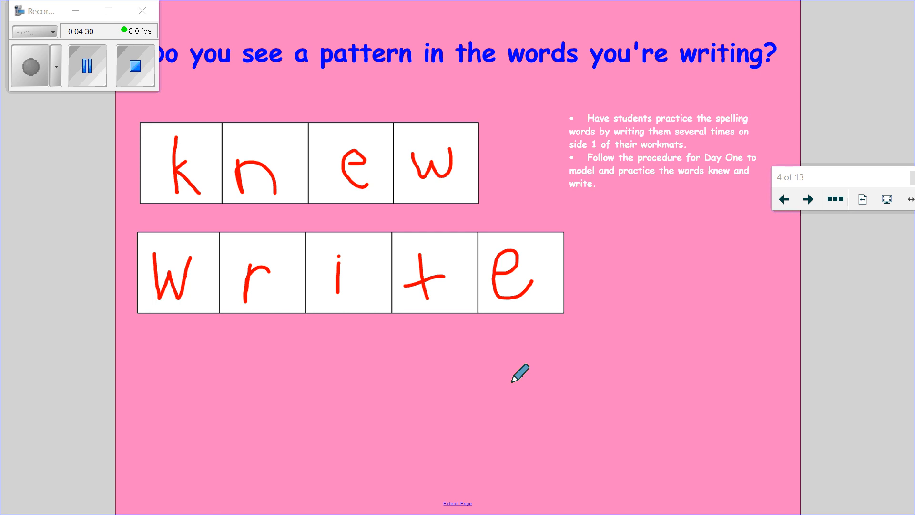
mouse_move(399, 211)
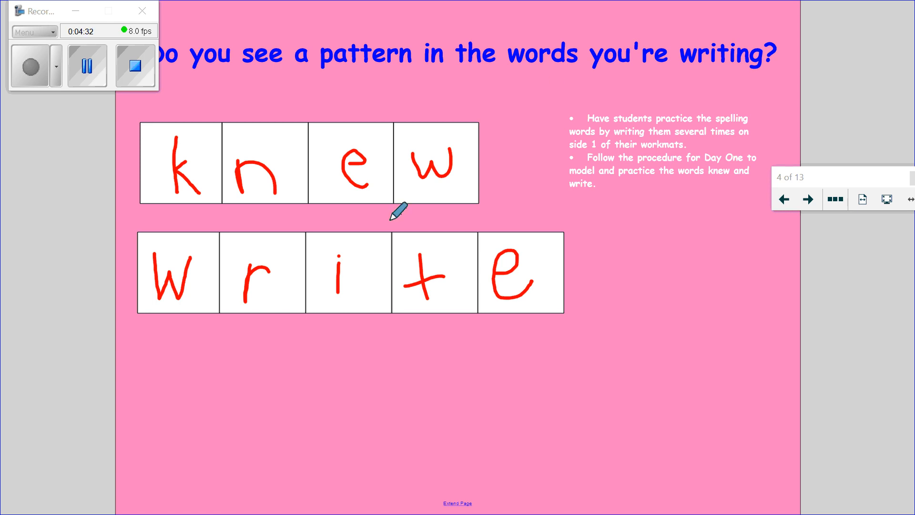